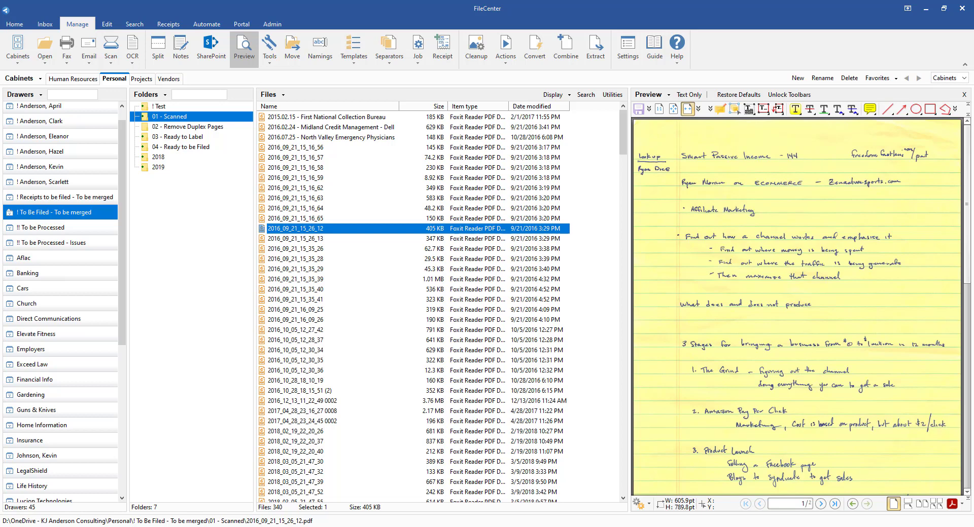
mouse_move(371, 266)
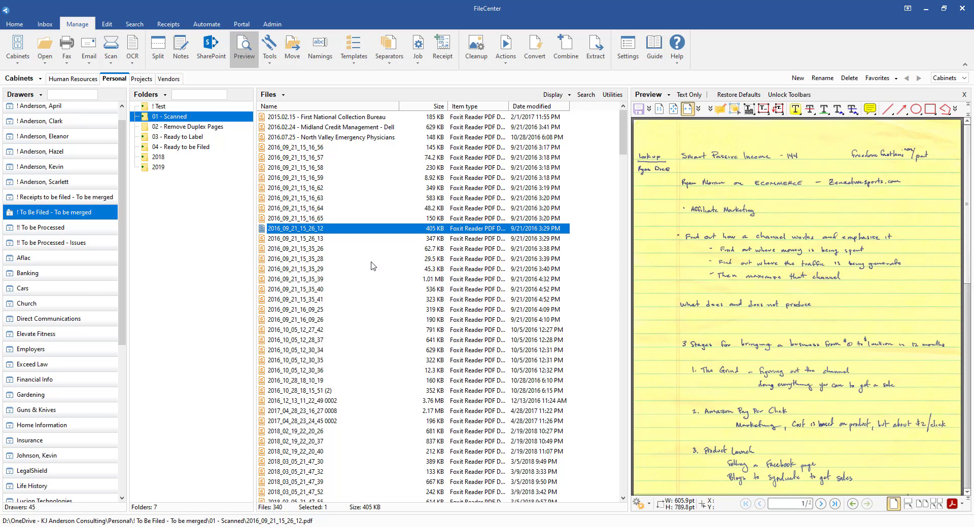
Bring up the file actions for the scanned PDF 2016_09_21_15_26_12
right_click(296, 228)
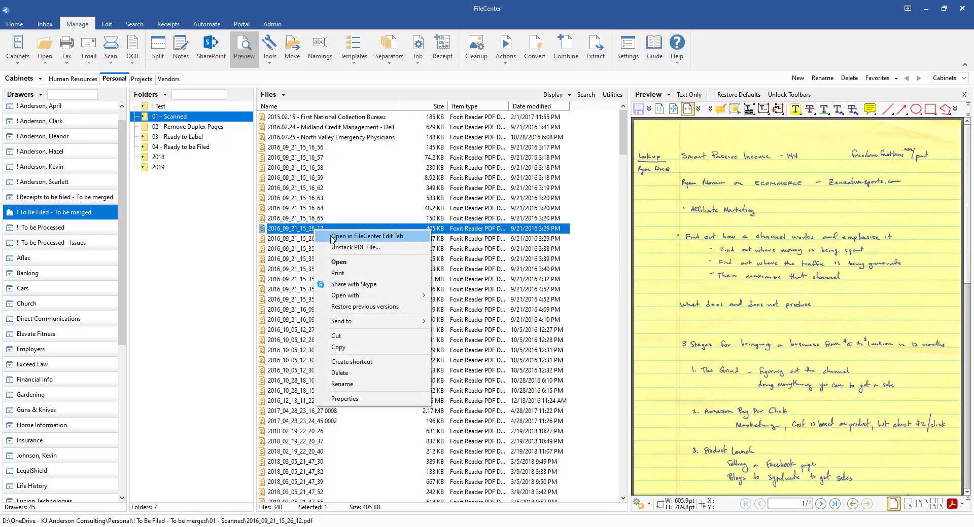
mouse_move(328, 241)
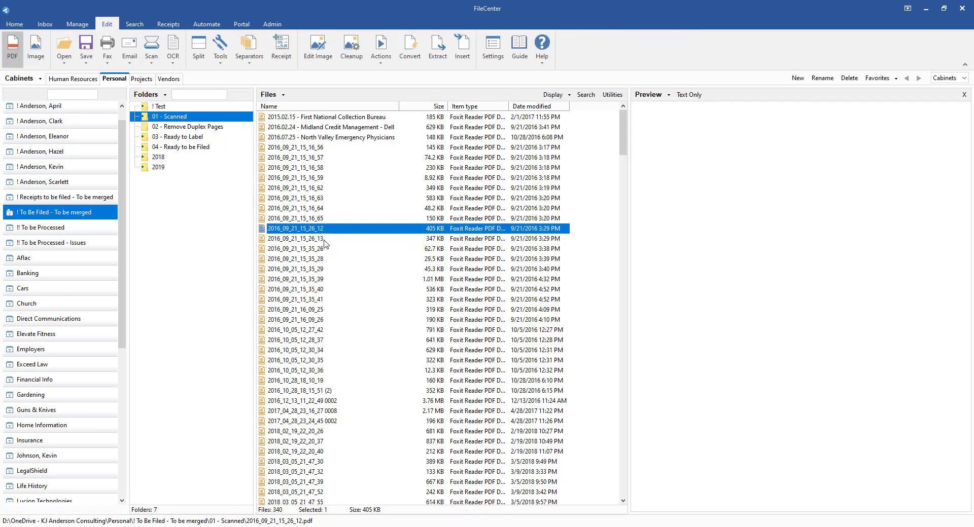
Open the notes PDF in the Edit workspace and go to Edit > Preferences
double_click(296, 228)
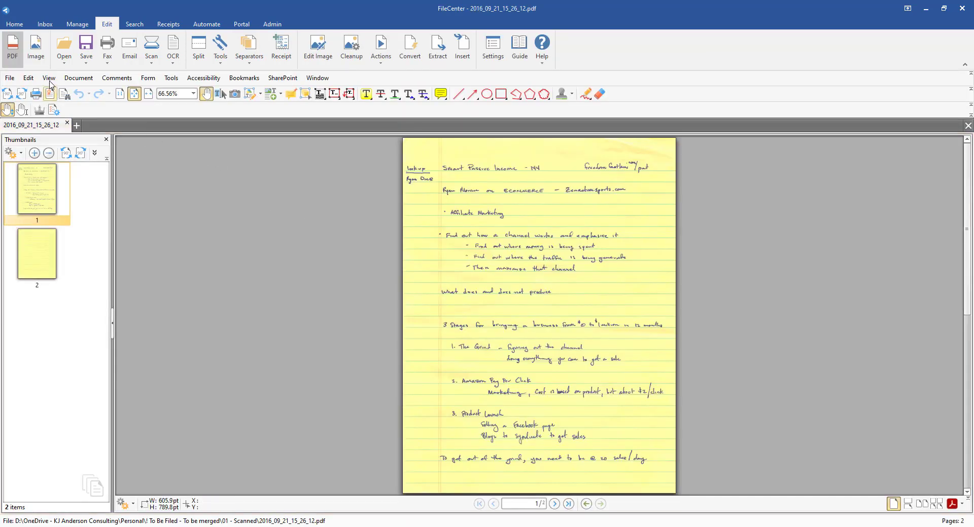
left_click(28, 78)
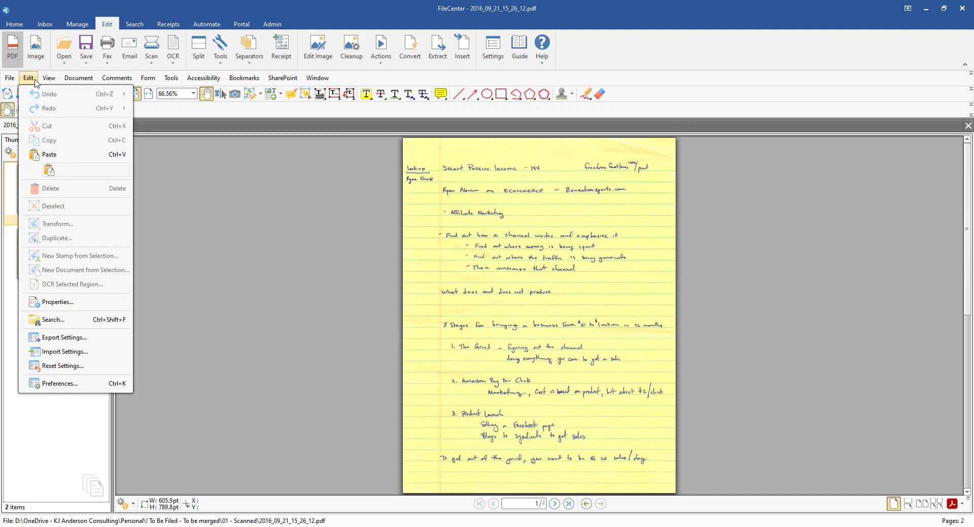
mouse_move(58, 395)
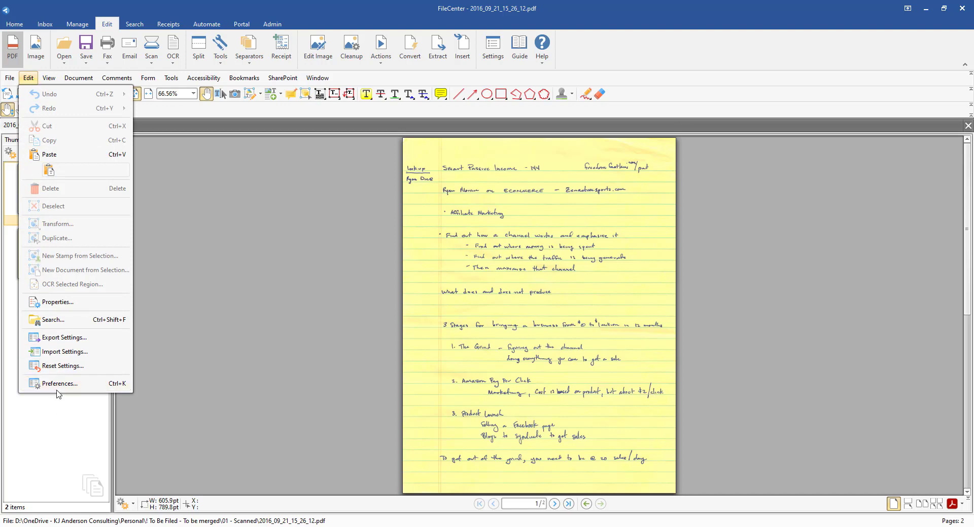
left_click(59, 384)
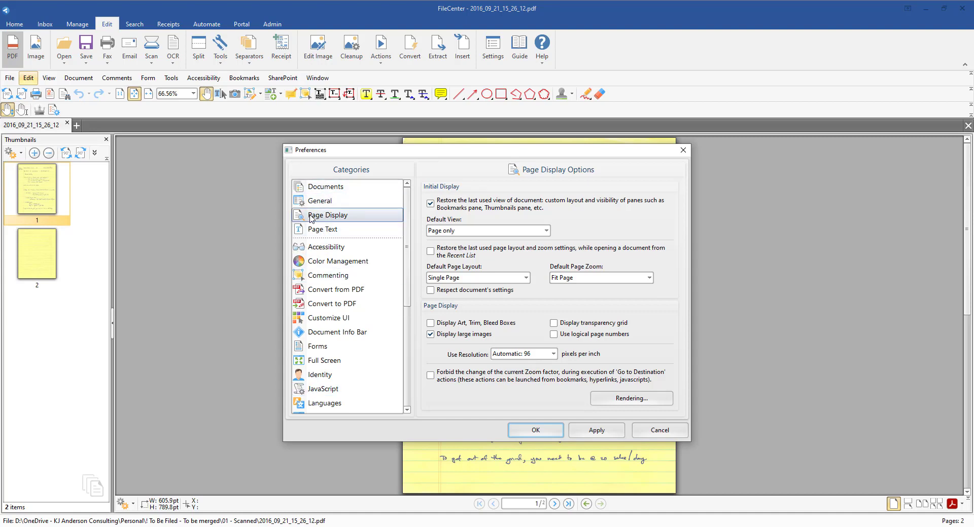
left_click(327, 215)
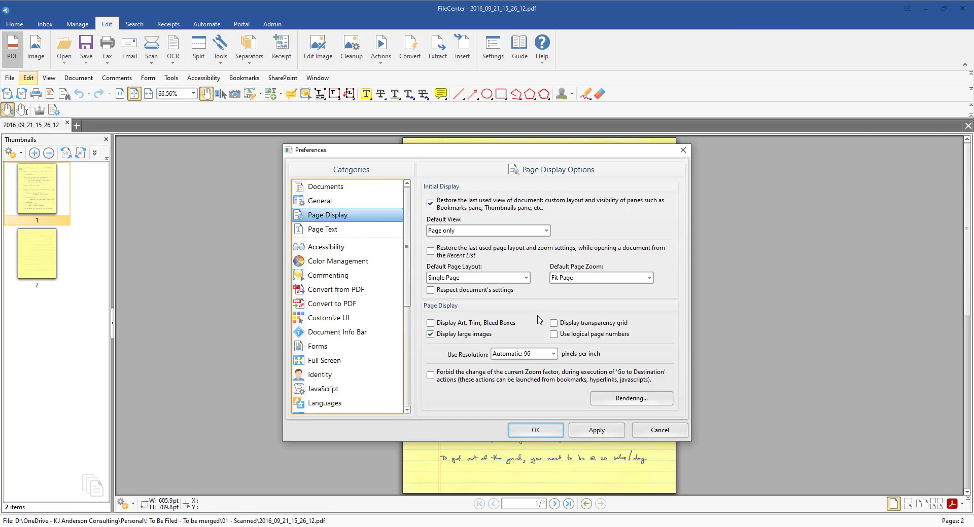
mouse_move(502, 317)
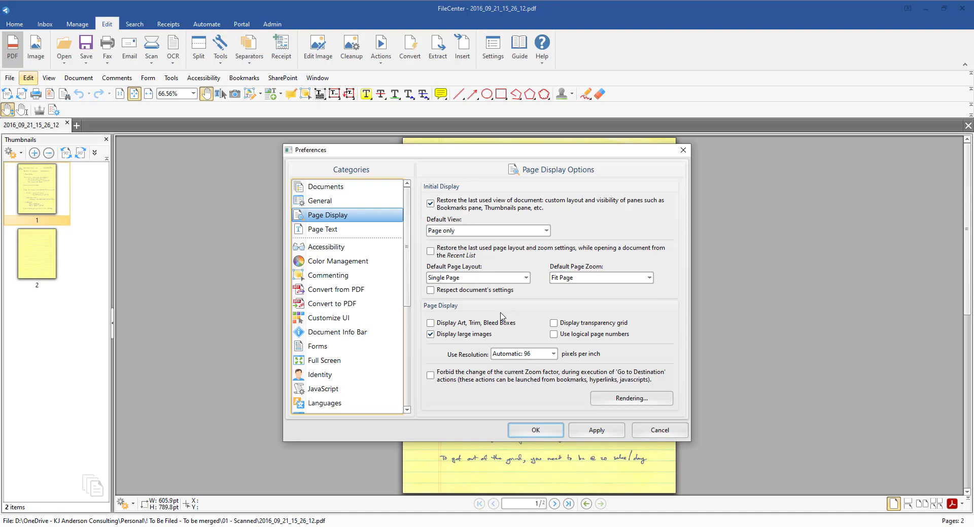
mouse_move(494, 304)
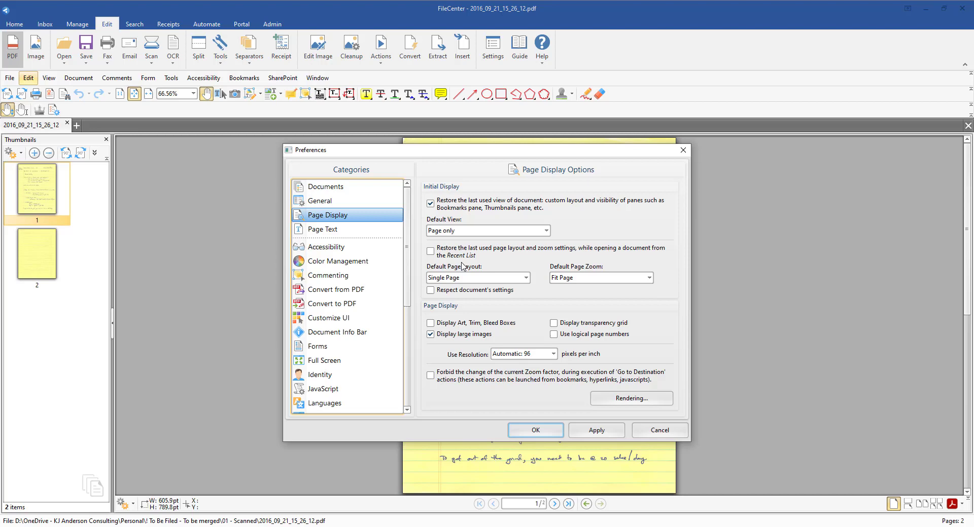
mouse_move(457, 264)
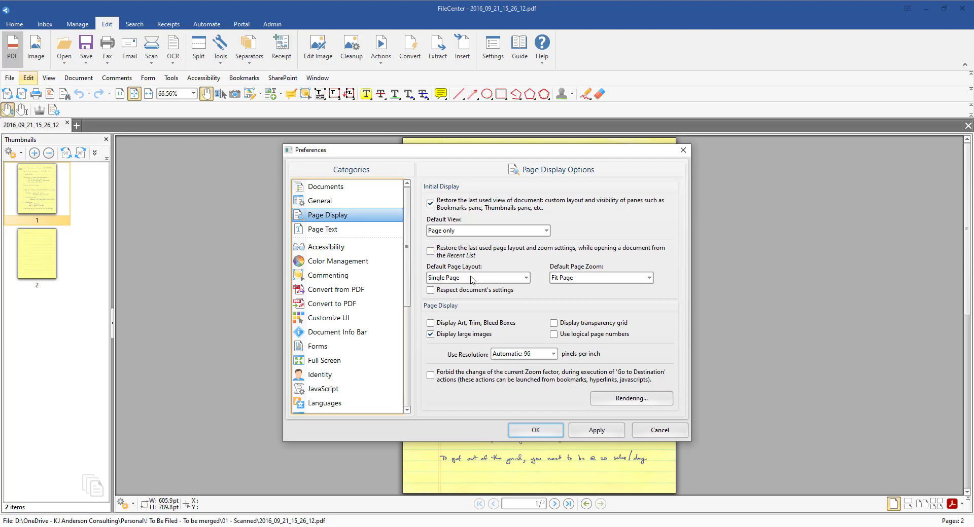
mouse_move(438, 274)
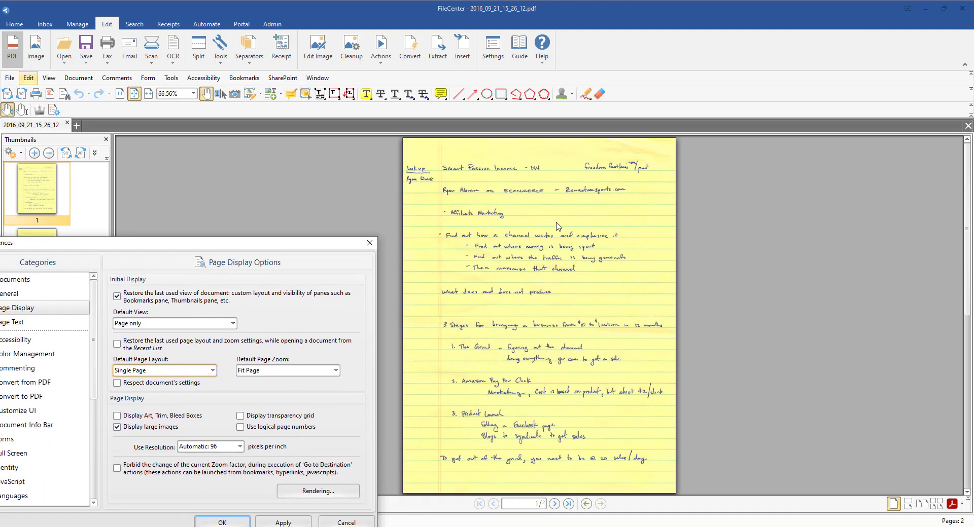
mouse_move(348, 346)
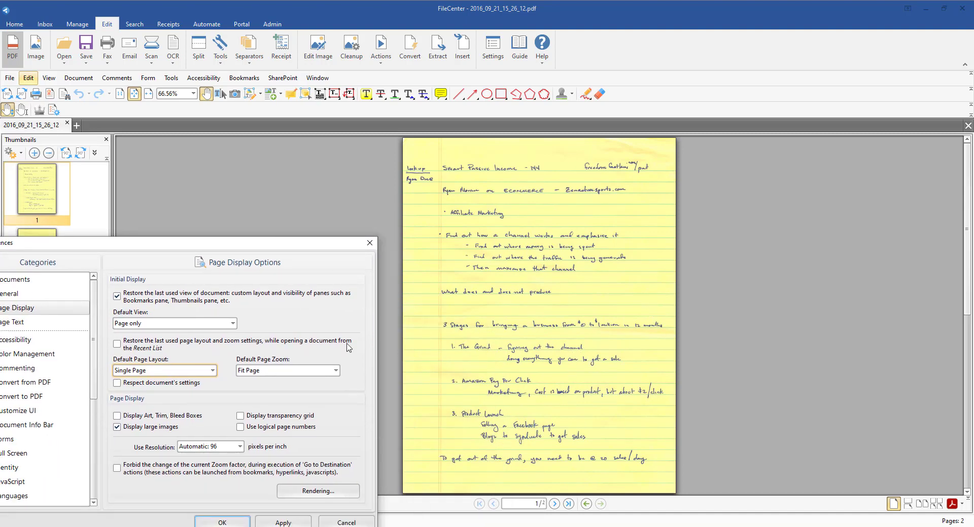
mouse_move(266, 249)
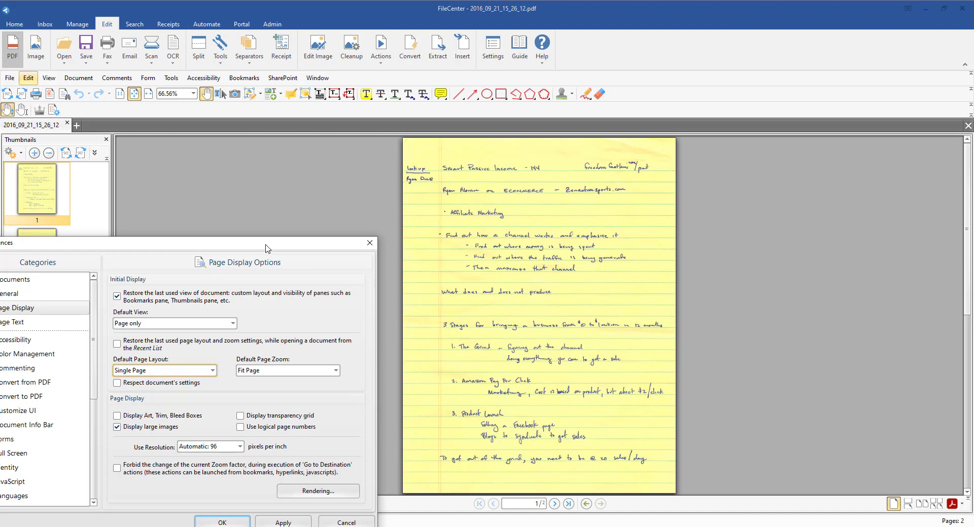
mouse_move(401, 251)
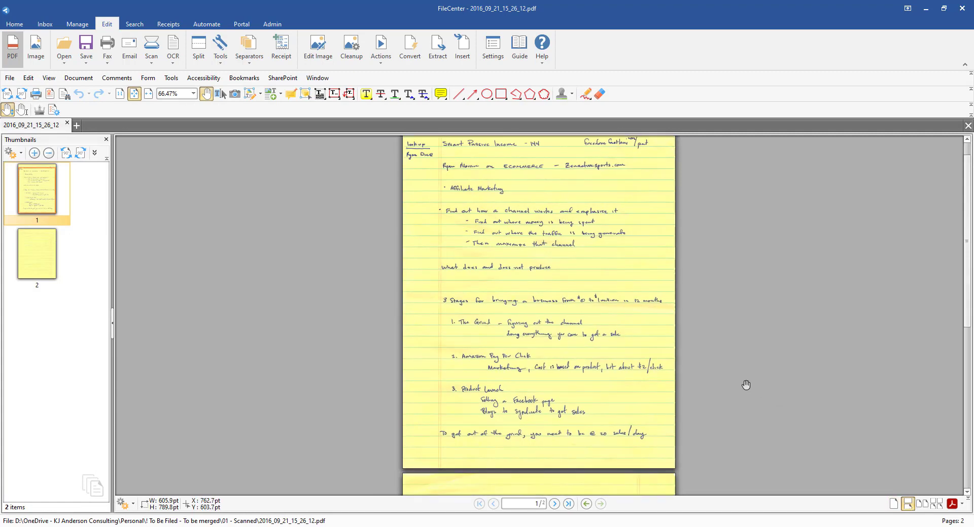
Switch the notes PDF back to Single Page layout from the status bar
left_click(554, 505)
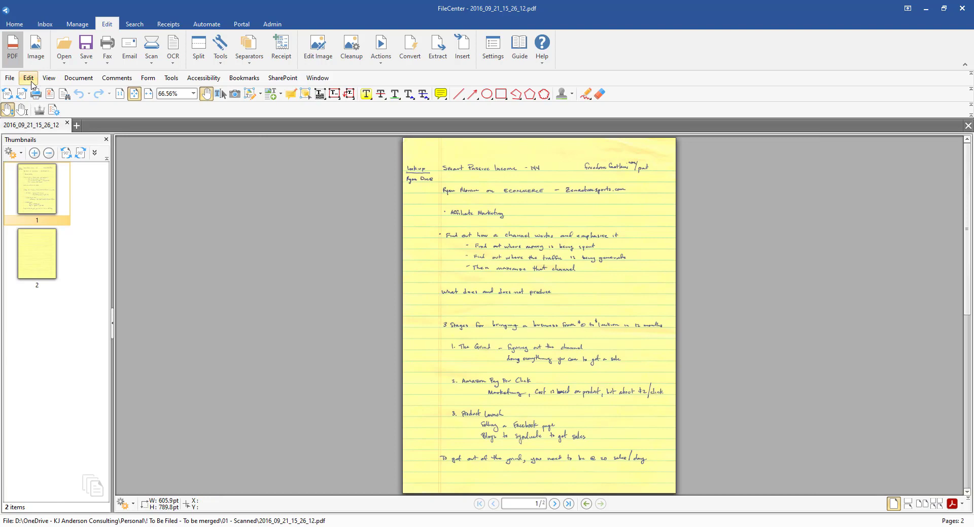
Reopen Edit > Preferences on the Page Display options
left_click(28, 78)
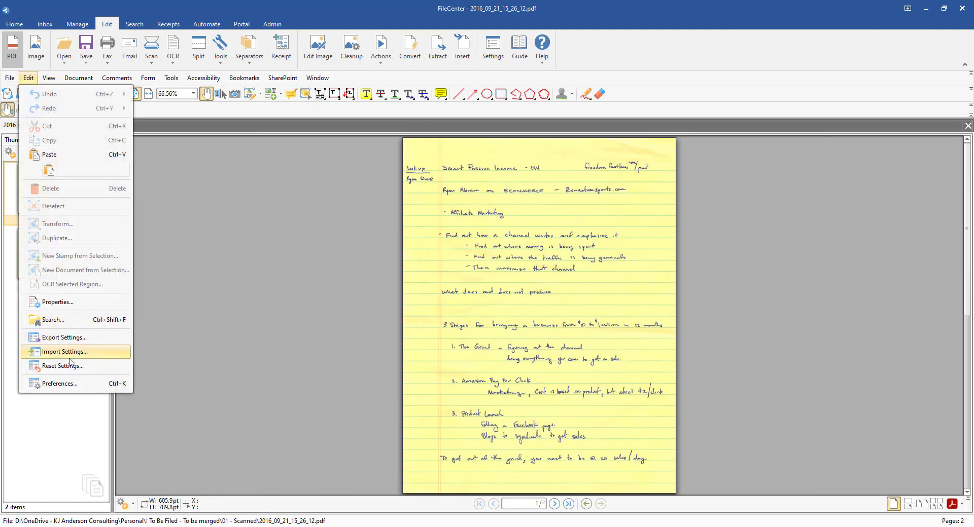
left_click(58, 384)
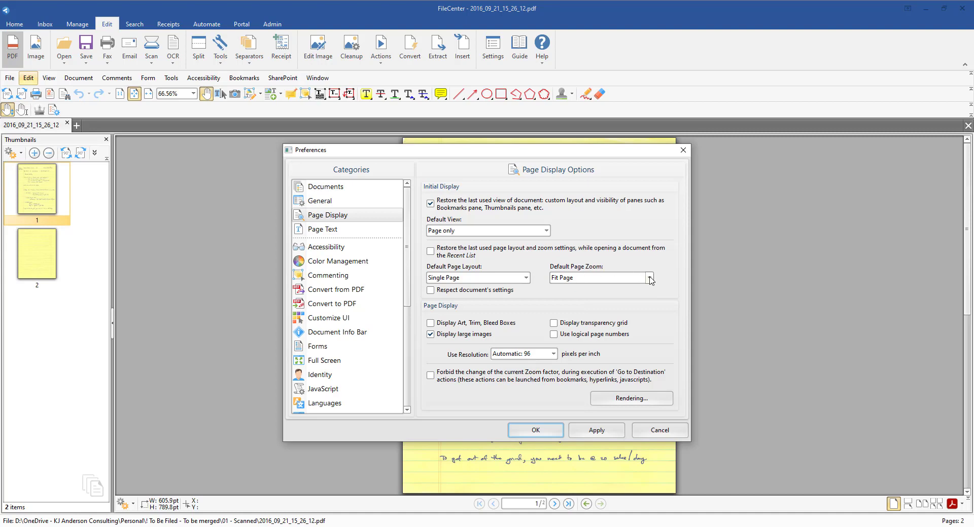
left_click(649, 278)
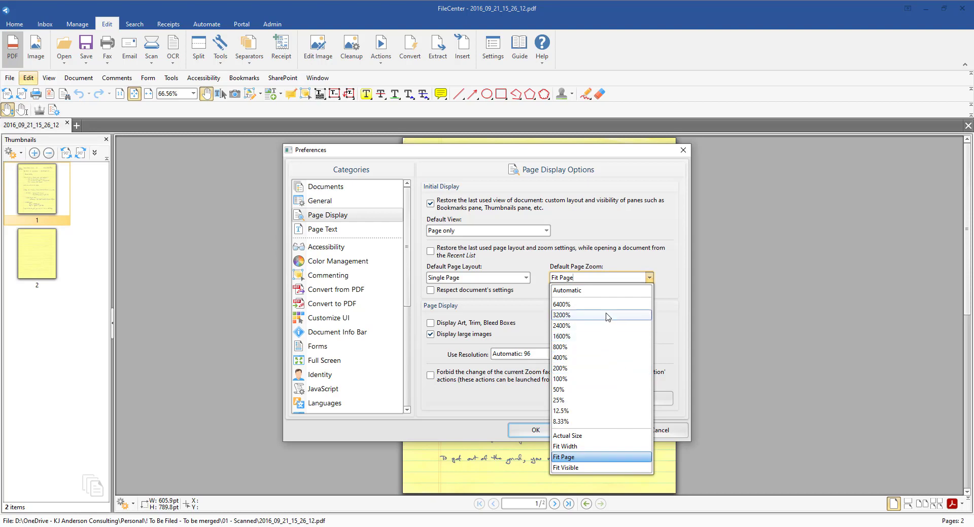
mouse_move(590, 448)
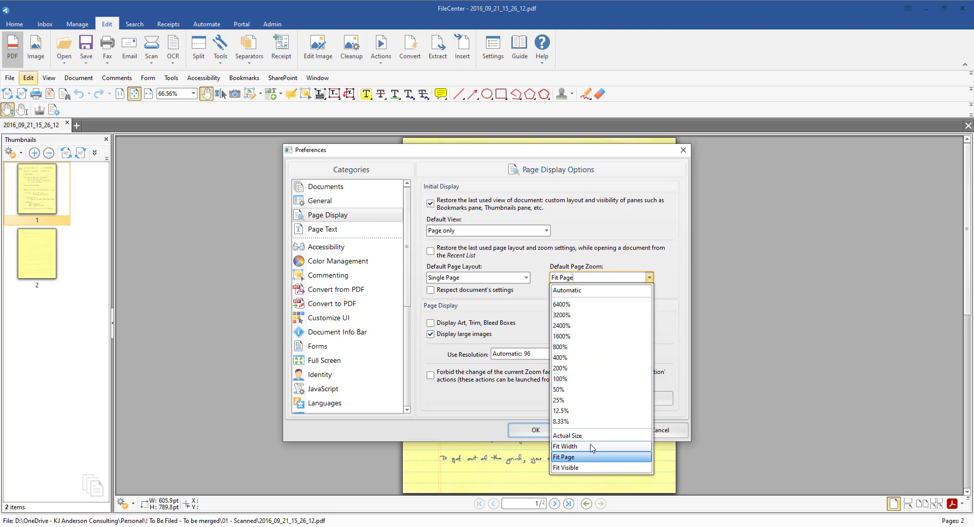
mouse_move(590, 468)
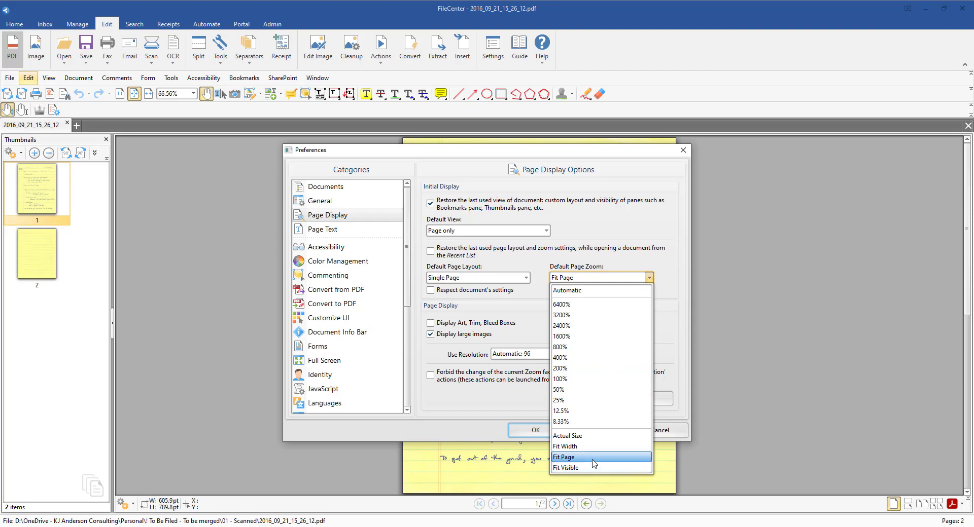
mouse_move(577, 446)
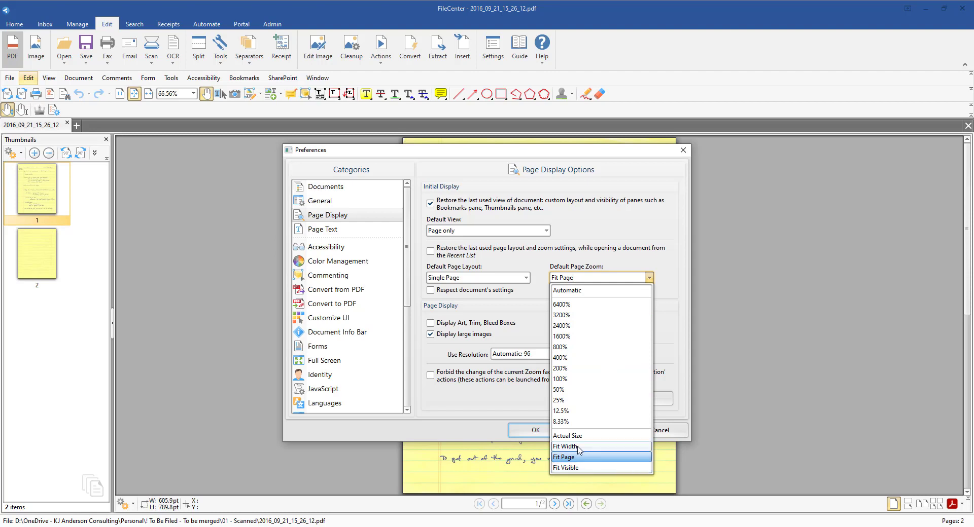
mouse_move(582, 453)
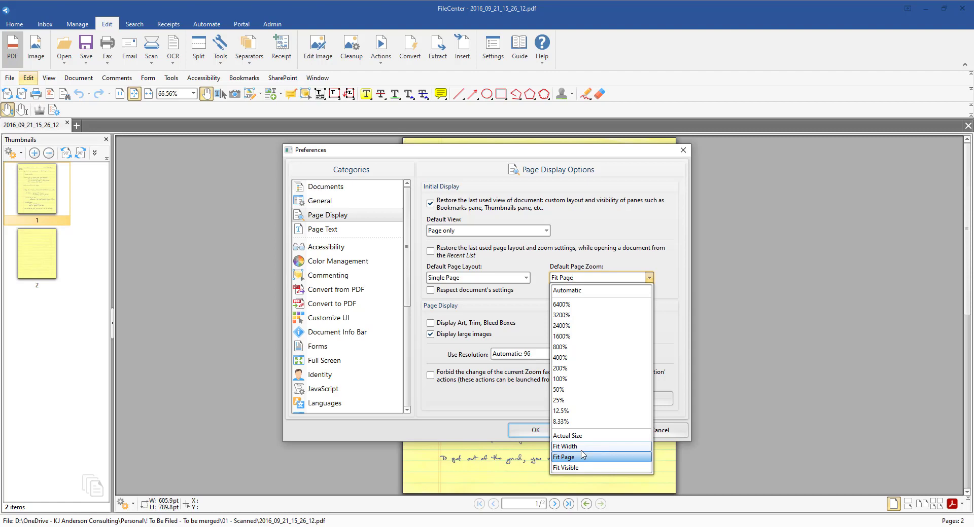
mouse_move(560, 380)
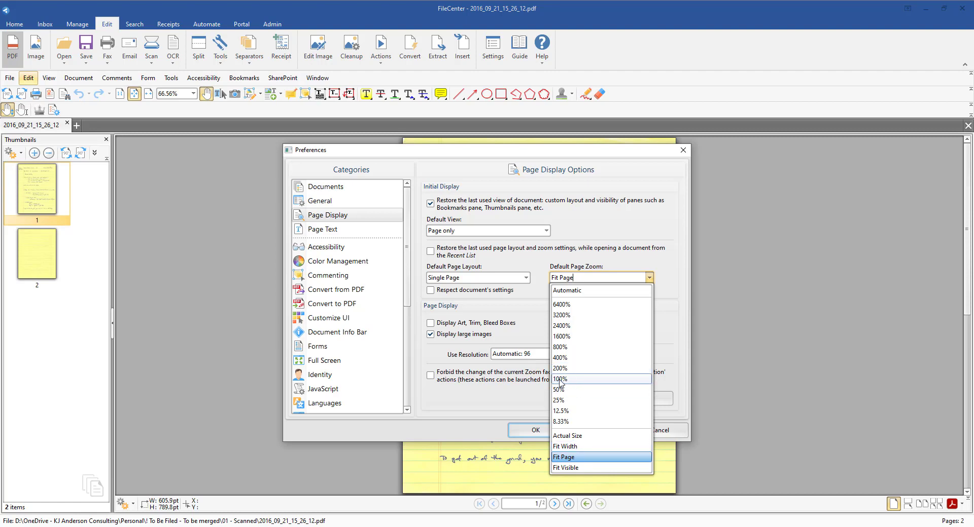
mouse_move(560, 389)
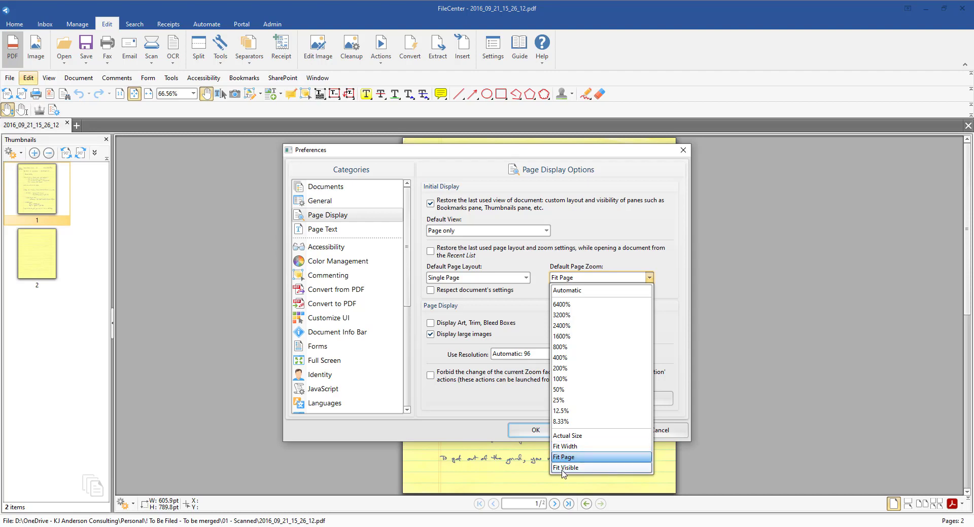
mouse_move(562, 347)
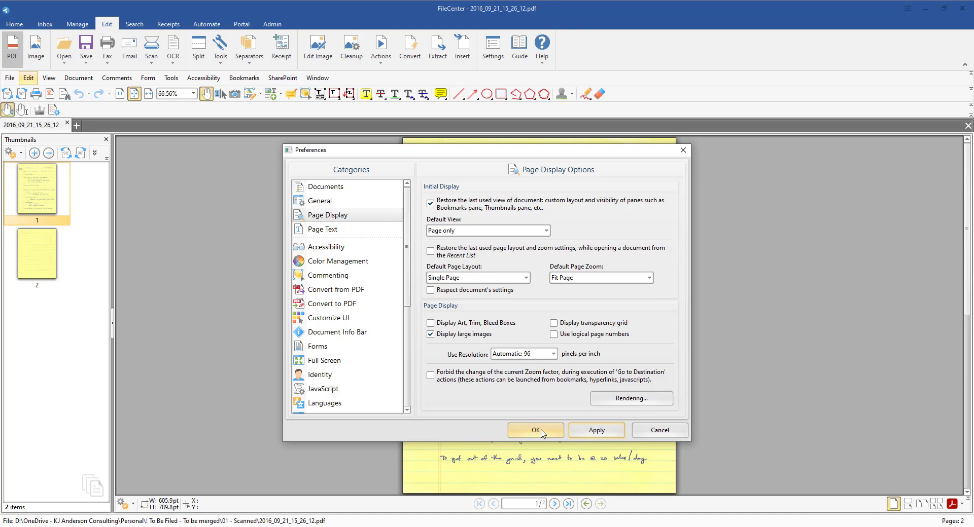
Save the preferences with OK and reopen the notes PDF in the Edit tab, now one full page
left_click(535, 430)
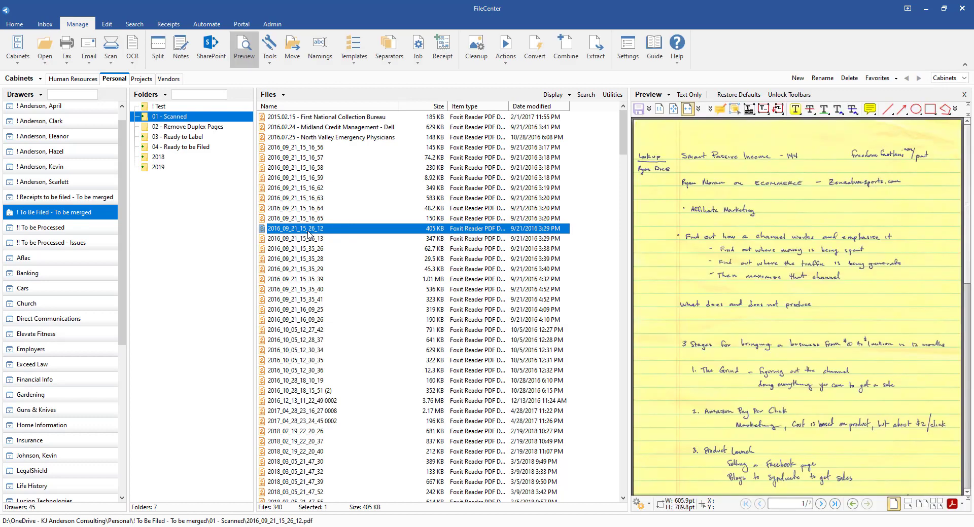
double_click(296, 229)
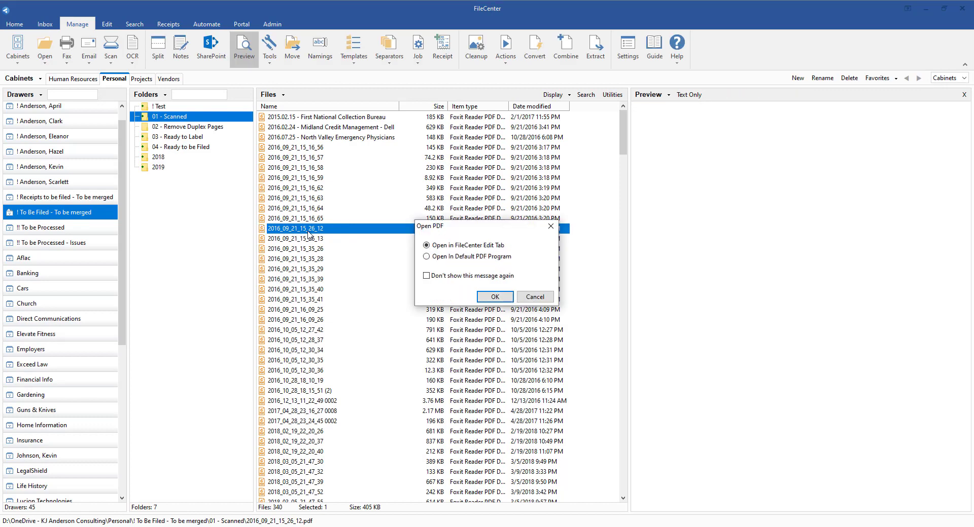
left_click(494, 296)
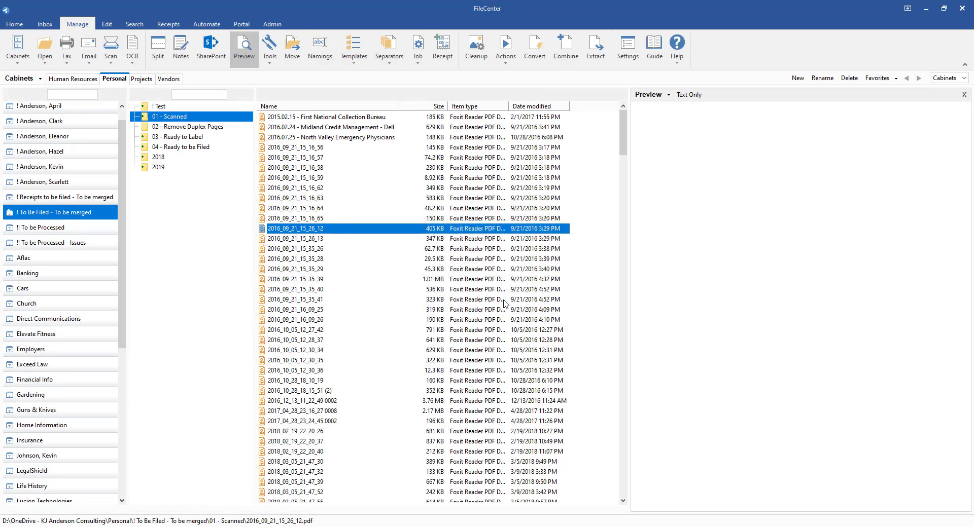
double_click(296, 228)
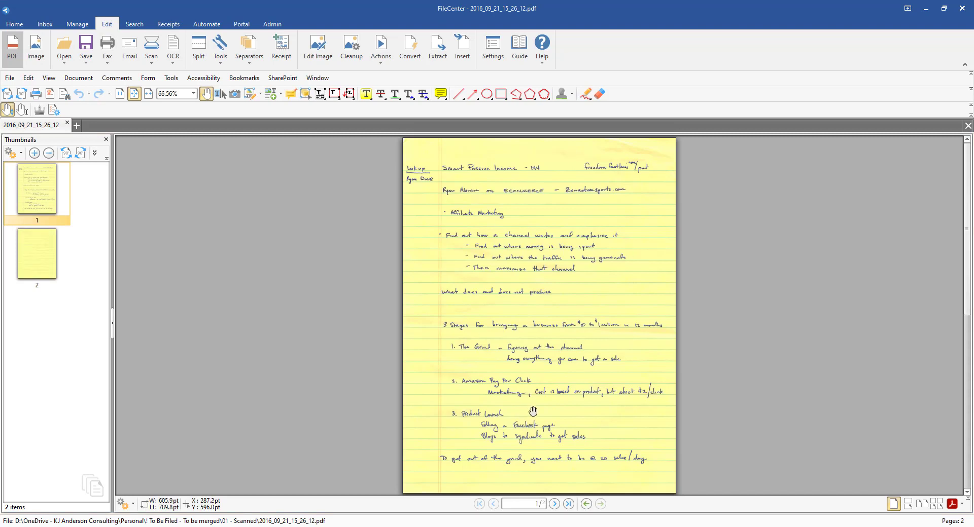